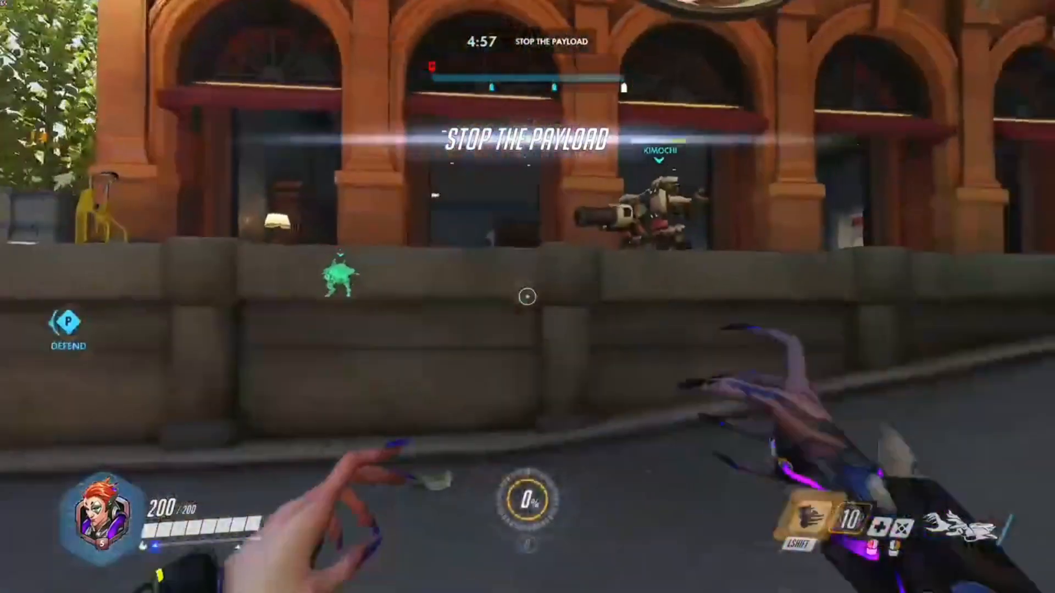
mouse_move(528, 297)
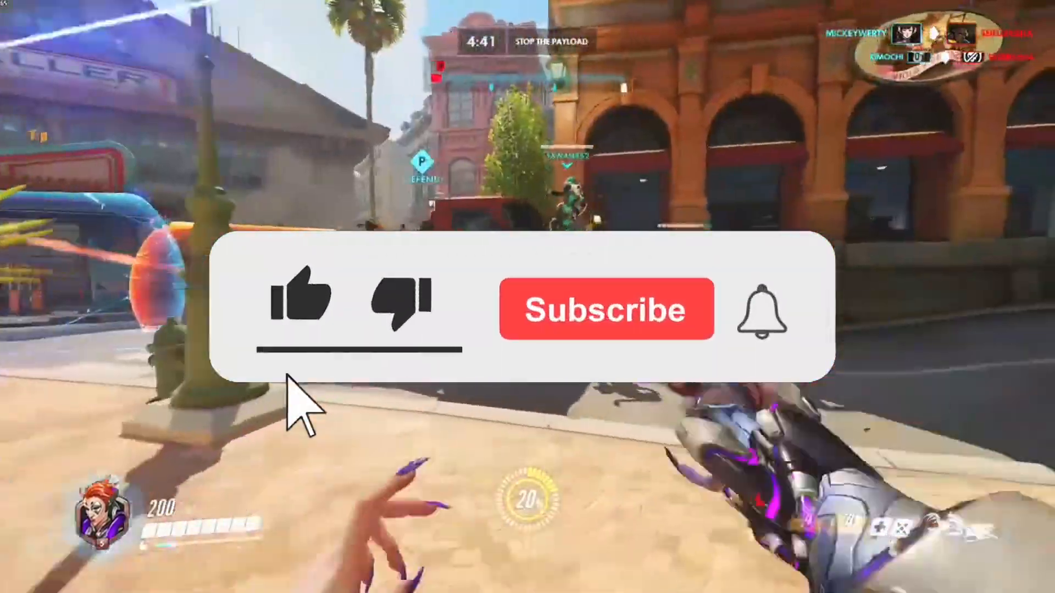
Step: Reach the CodeWeavers site and its Try Now offer for CrossOver
click(604, 310)
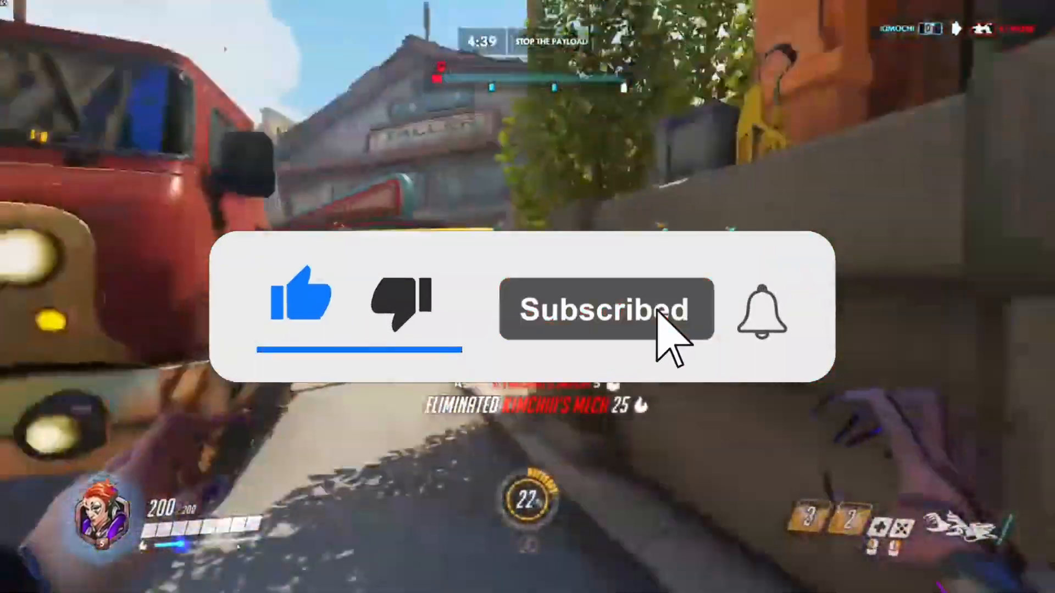
click(760, 310)
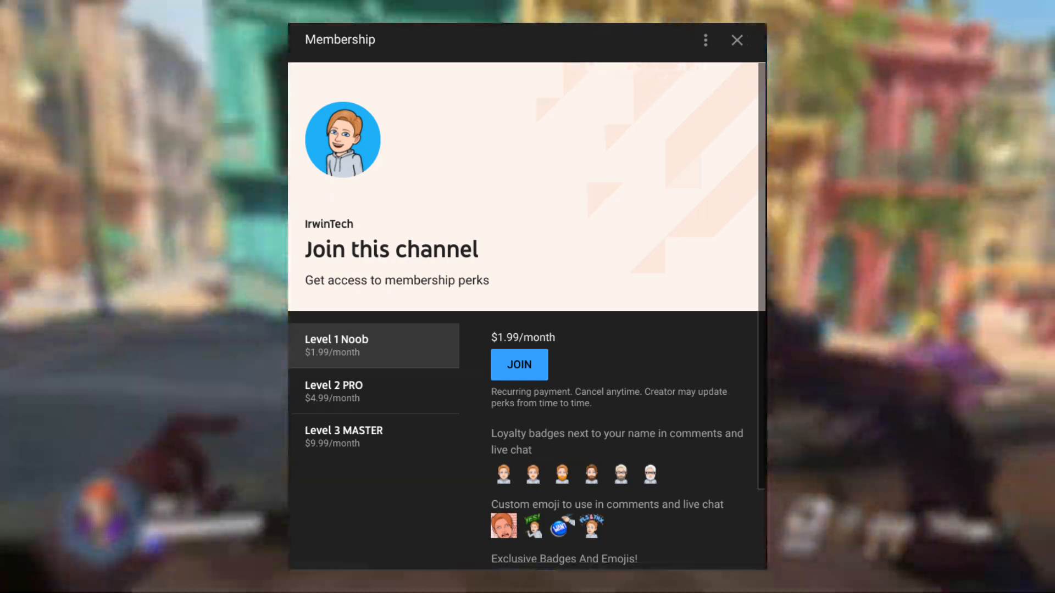
click(736, 40)
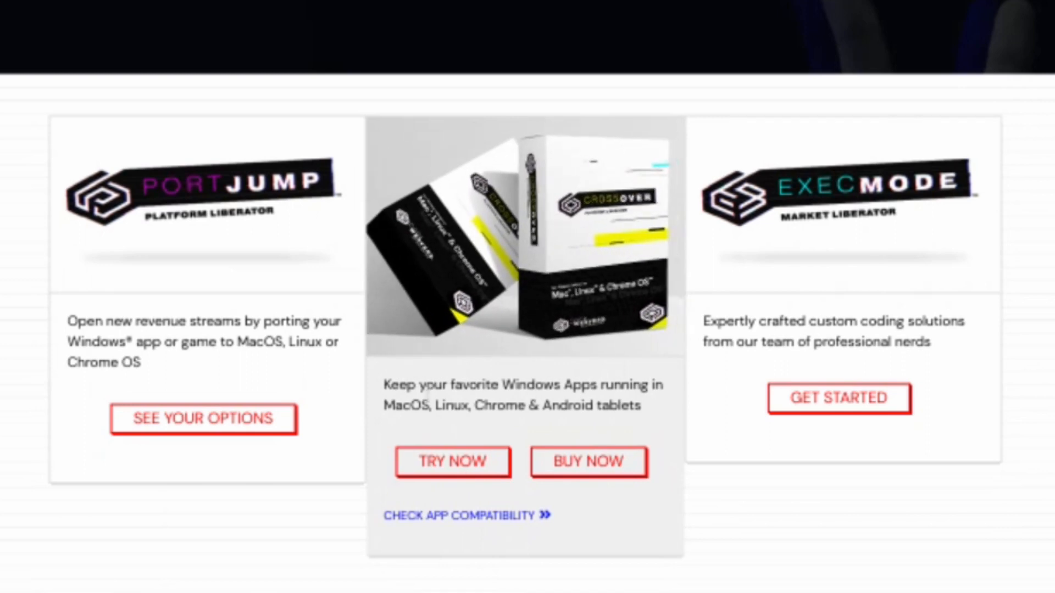
Step: Fill the Chrome OS trial form with name and email and download the CrossOver .deb trial
click(451, 461)
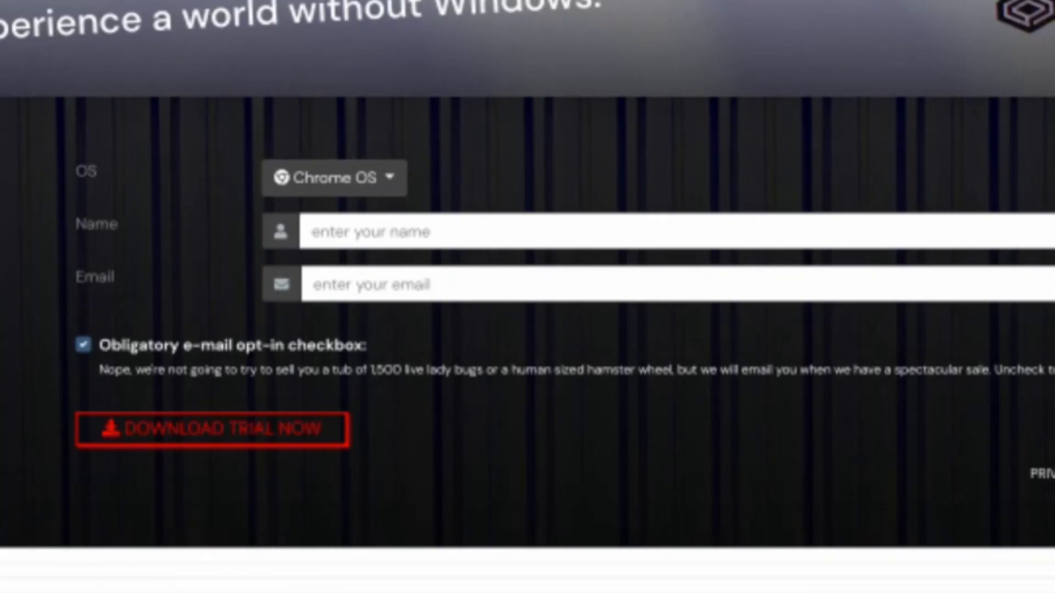
mouse_move(502, 203)
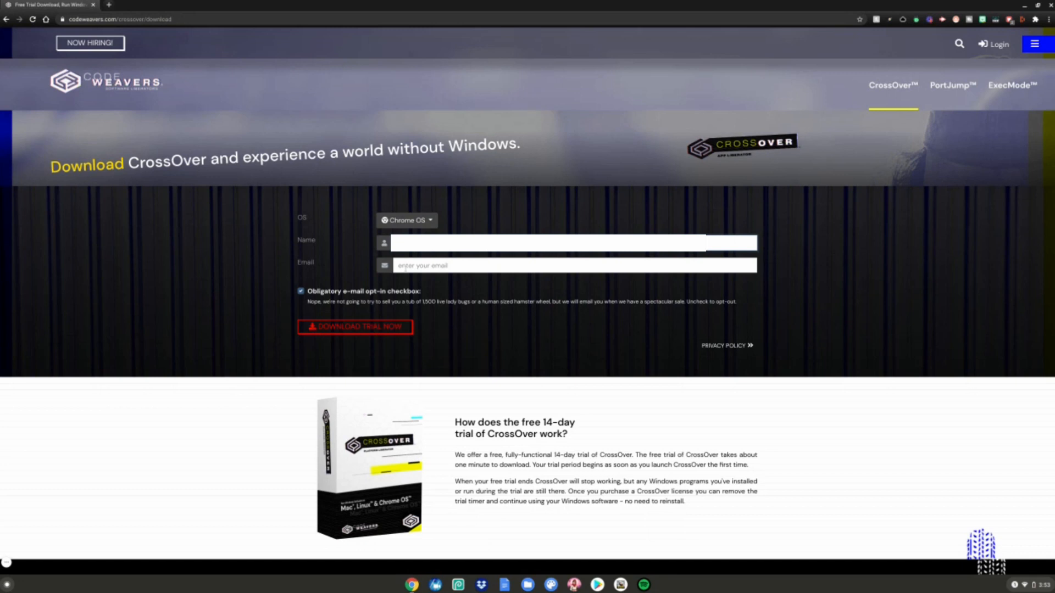
click(572, 264)
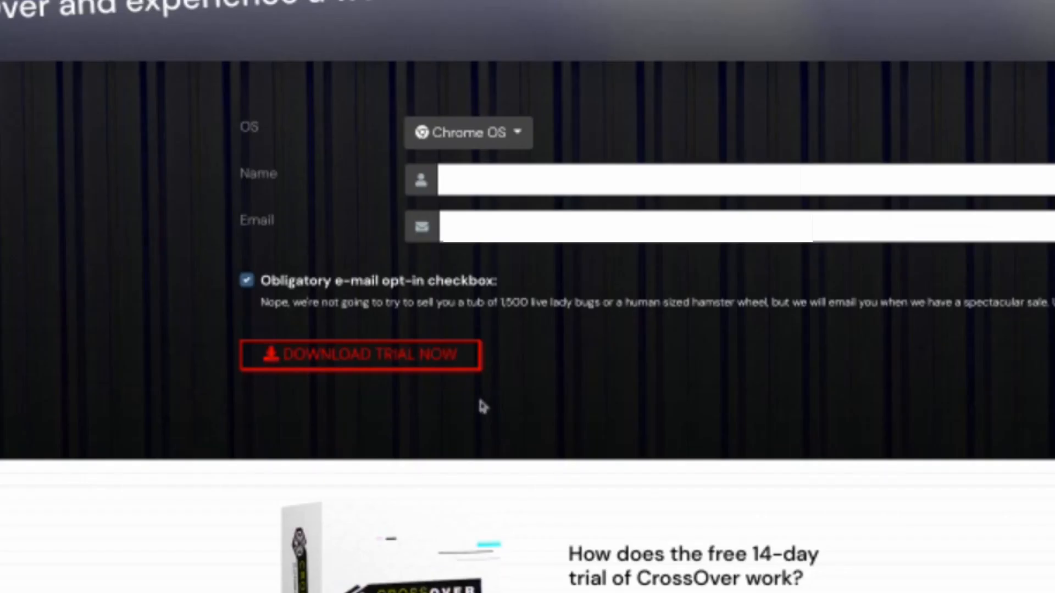
click(361, 355)
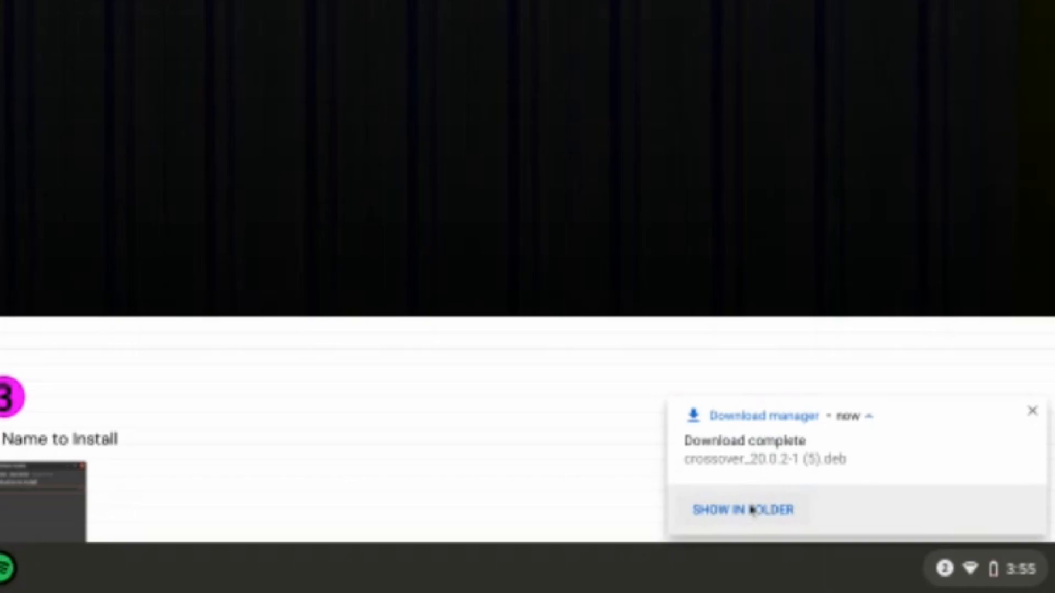
Step: Install the downloaded CrossOver .deb from Downloads with Linux (Beta) and confirm
click(741, 510)
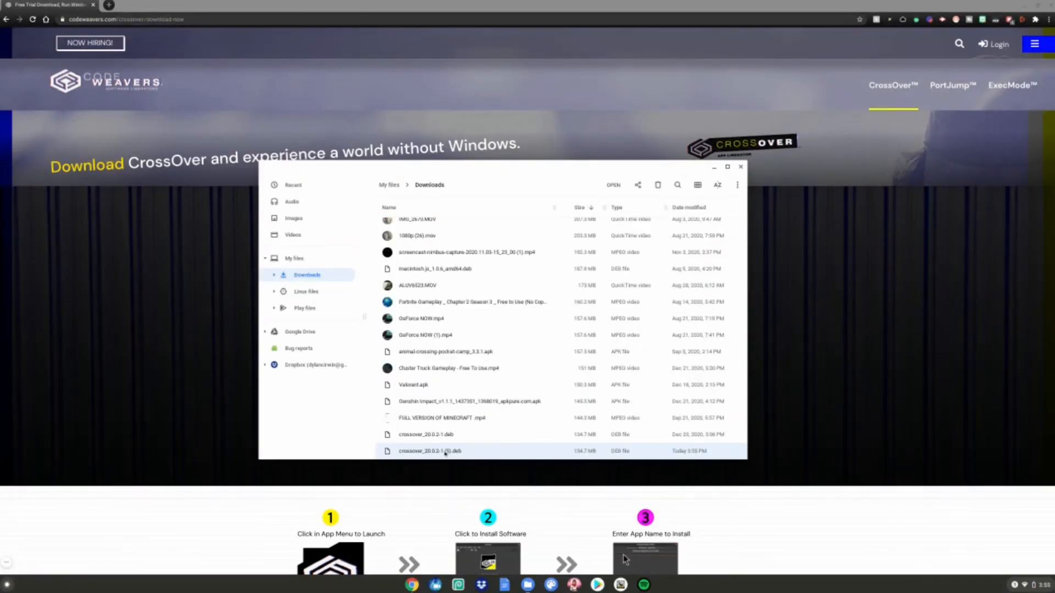
right_click(430, 450)
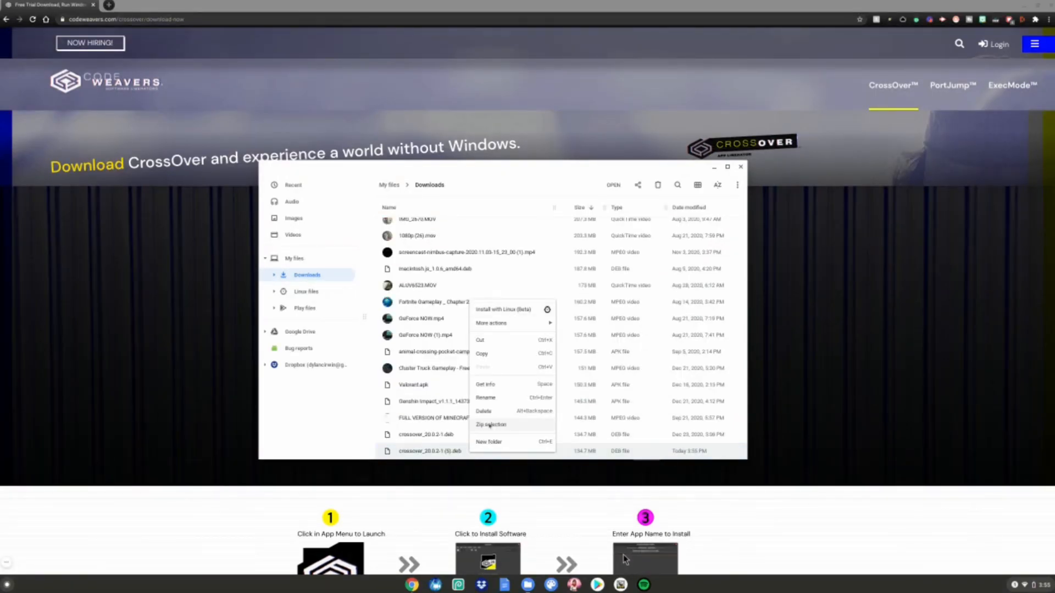
click(502, 310)
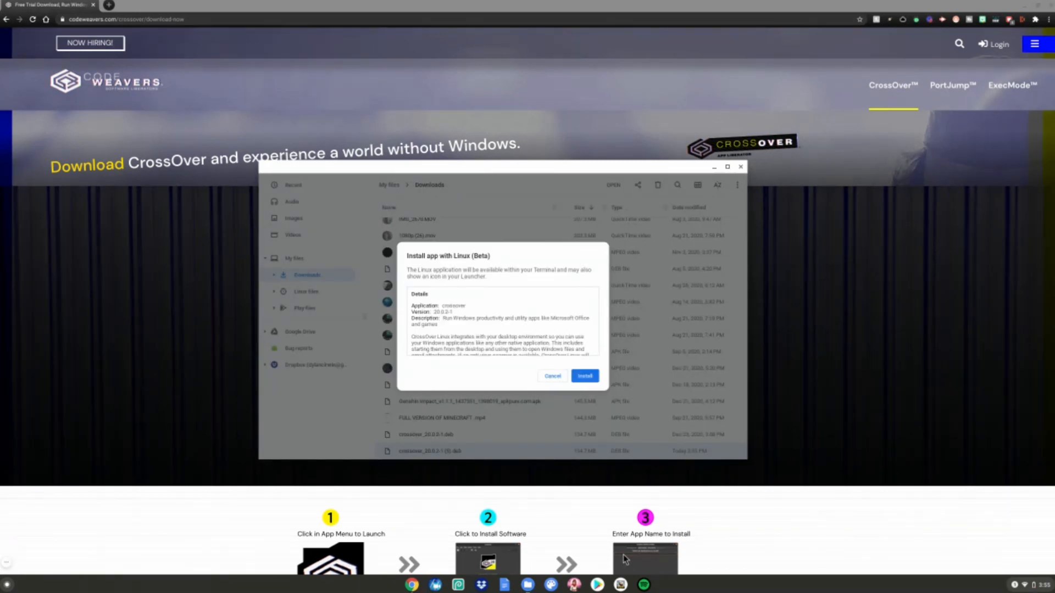
click(583, 375)
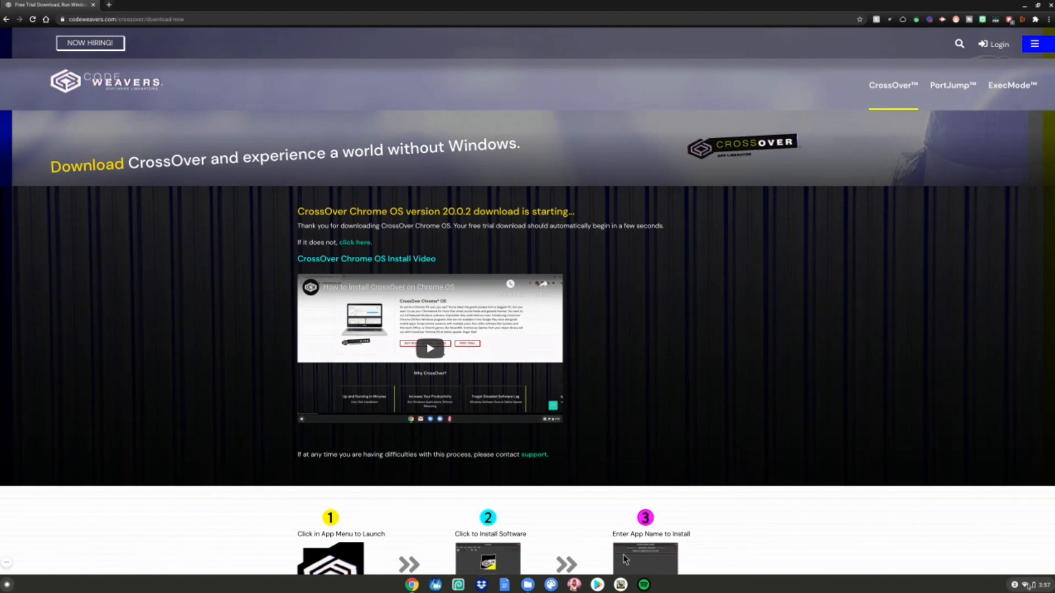
Step: Launch CrossOver from the Linux apps folder in the Launcher
click(1036, 584)
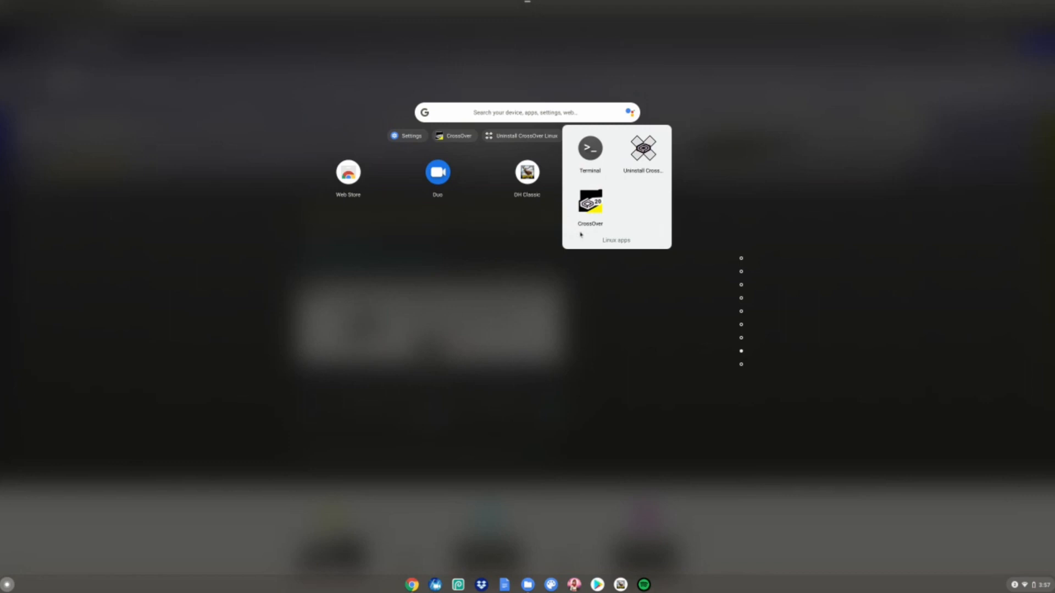
click(590, 205)
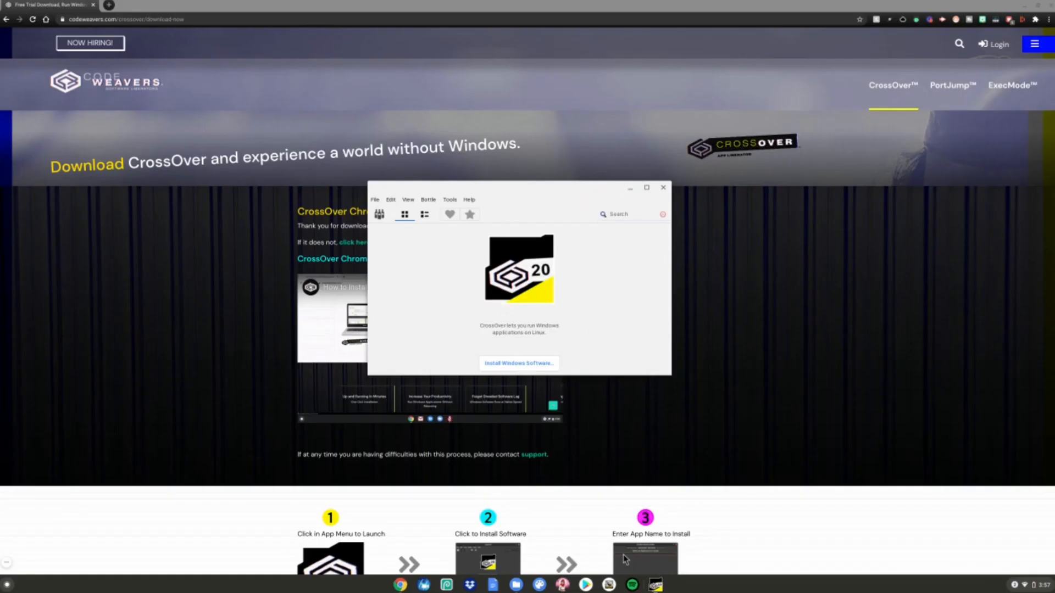
mouse_move(548, 339)
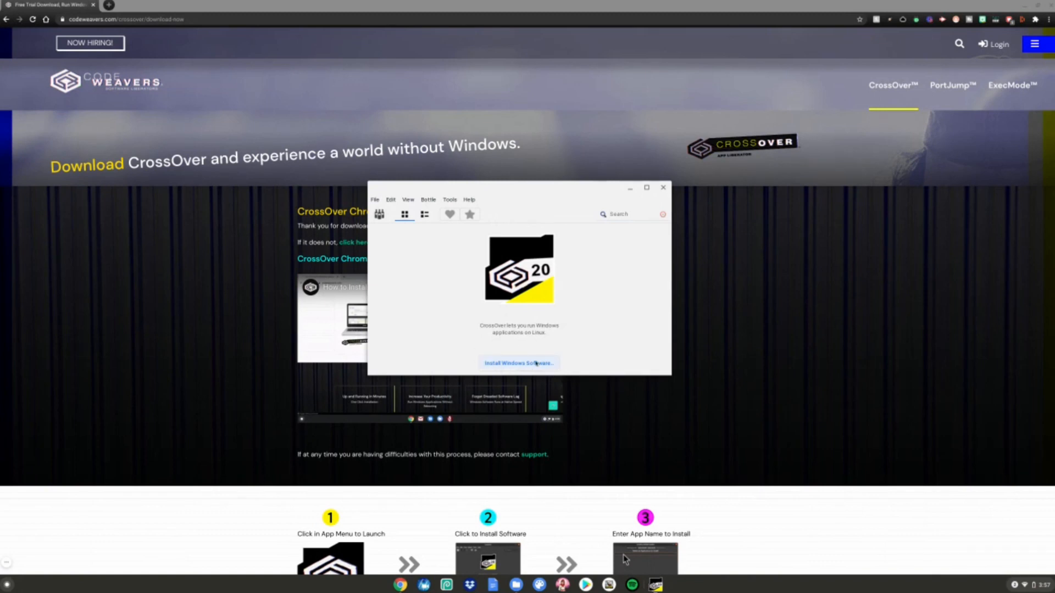
Step: Search 'among us' in Install Windows Software, choose the unlisted application and proceed to Select Installer
click(519, 363)
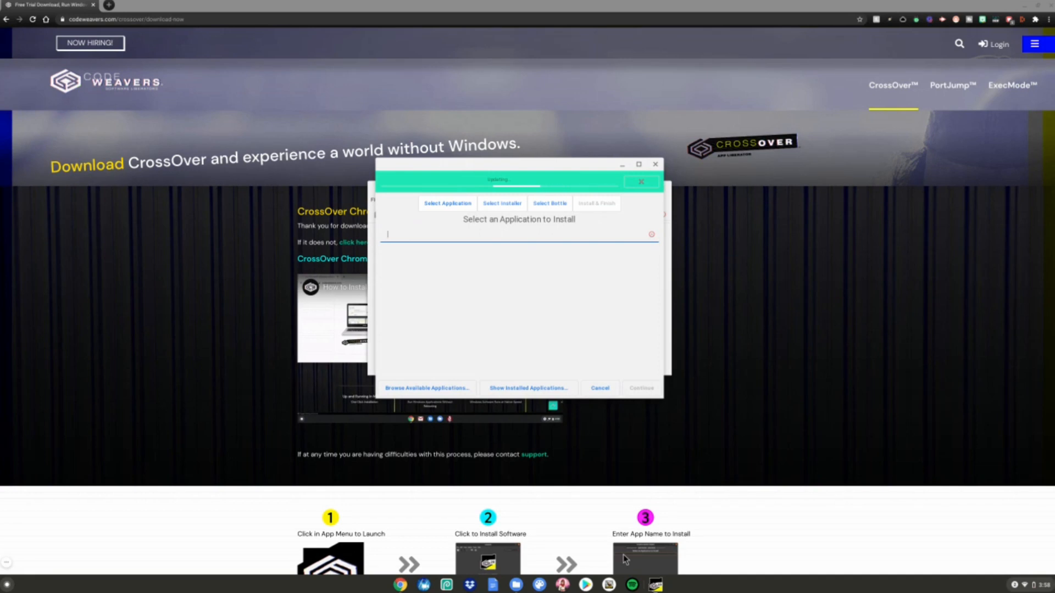
text(among us)
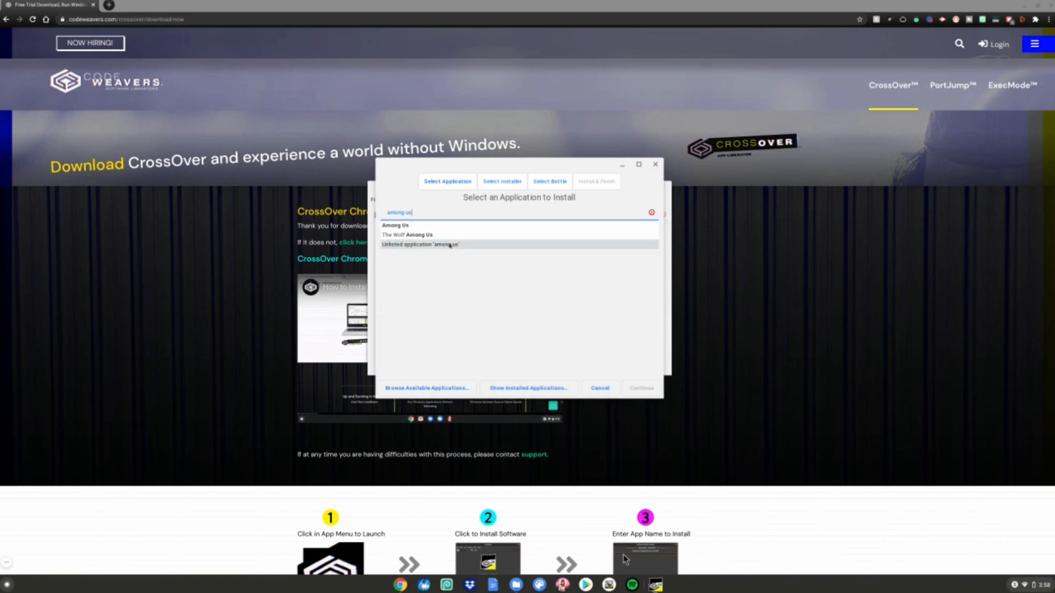
click(420, 244)
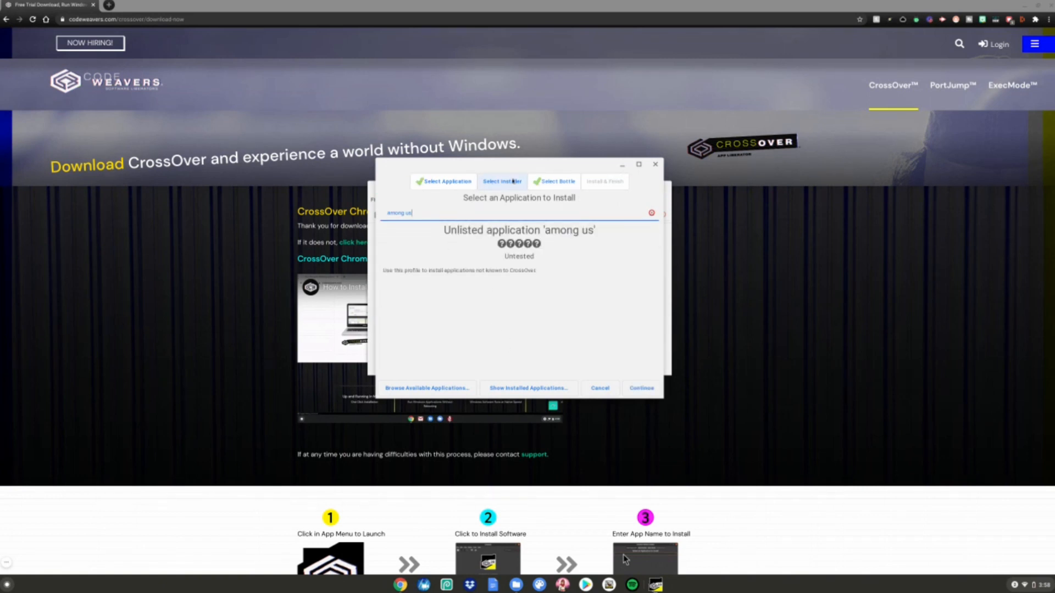
click(639, 388)
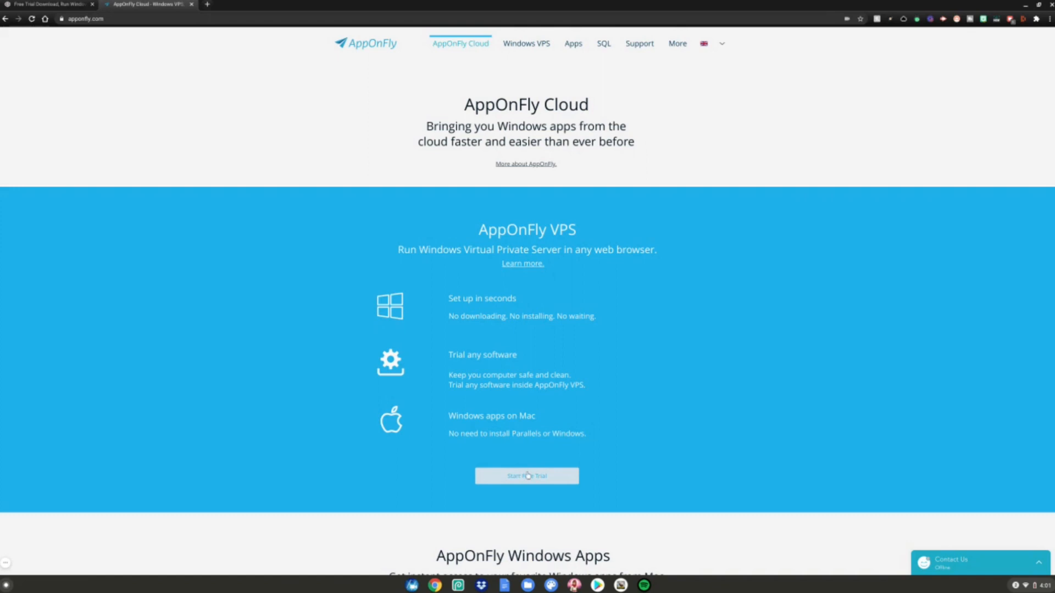
Step: Start the AppOnFly free Windows trial and open Internet Explorer from its taskbar
click(527, 476)
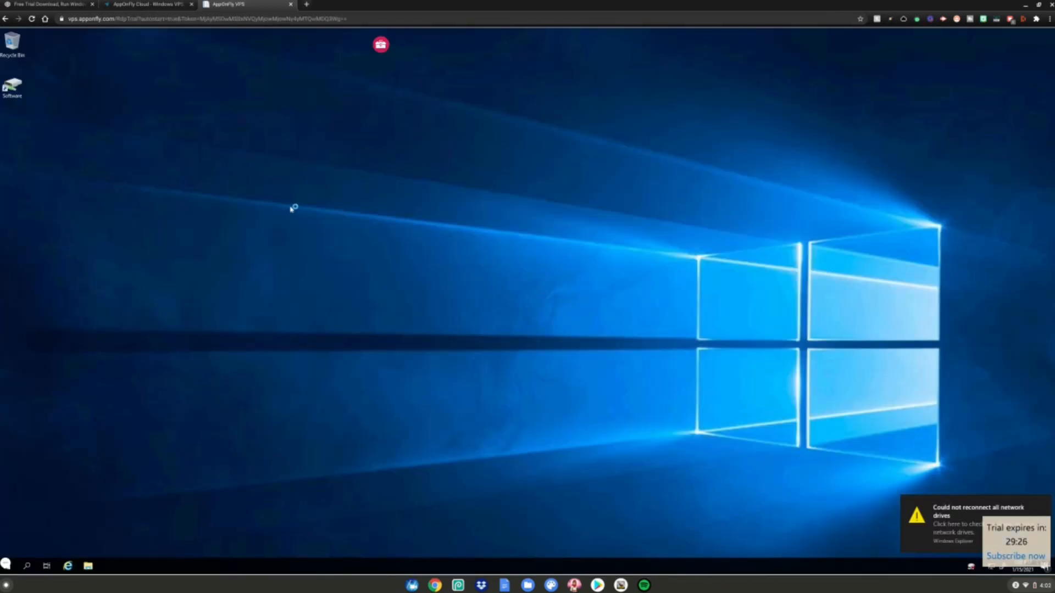
mouse_move(328, 217)
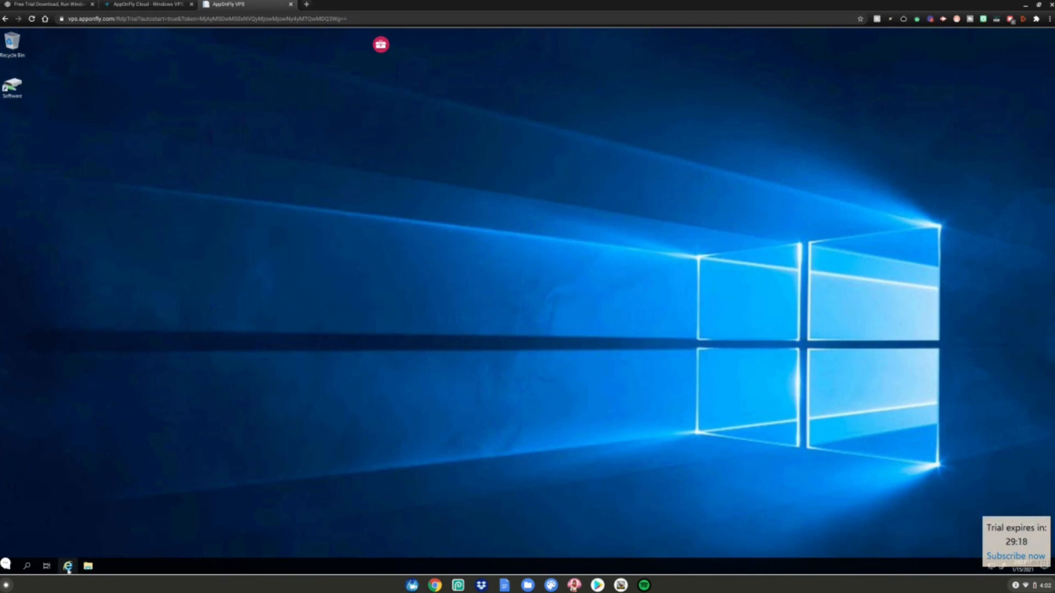
click(67, 566)
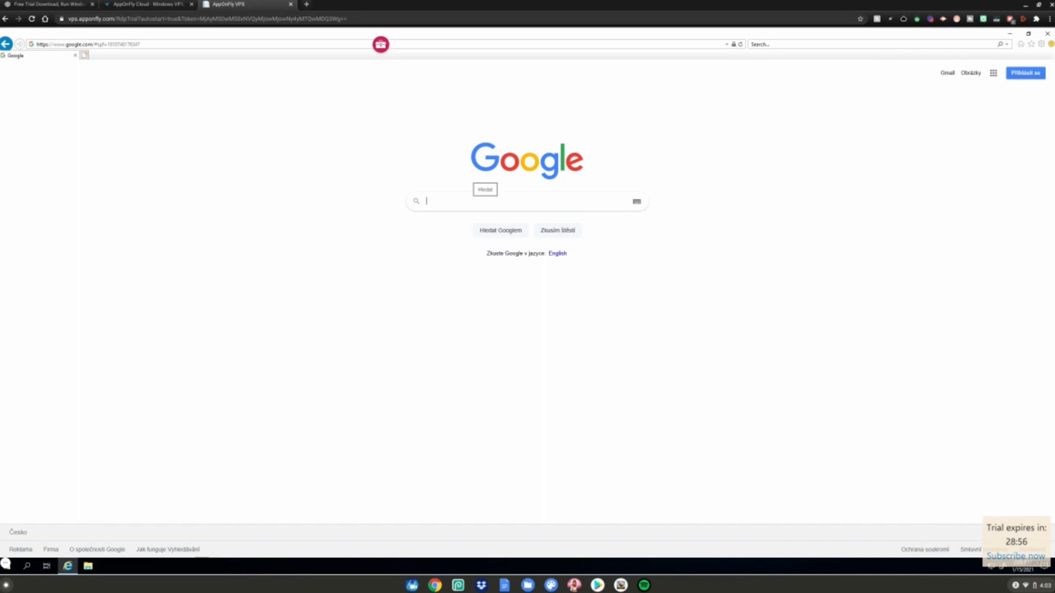
Step: Search for Epic Games, download the launcher, run it and install to the default folder
text(epic h)
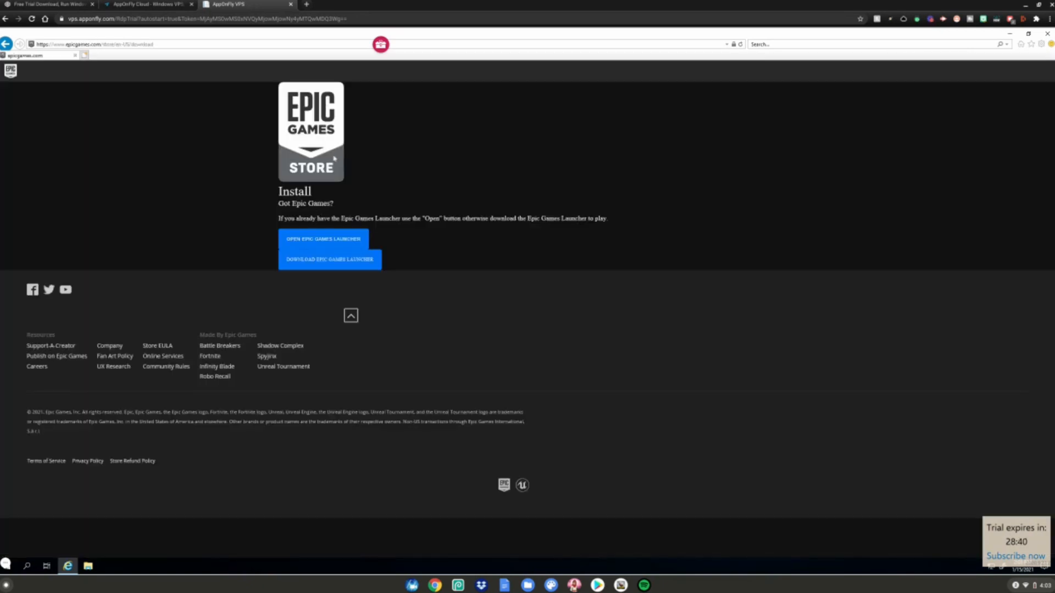
mouse_move(414, 251)
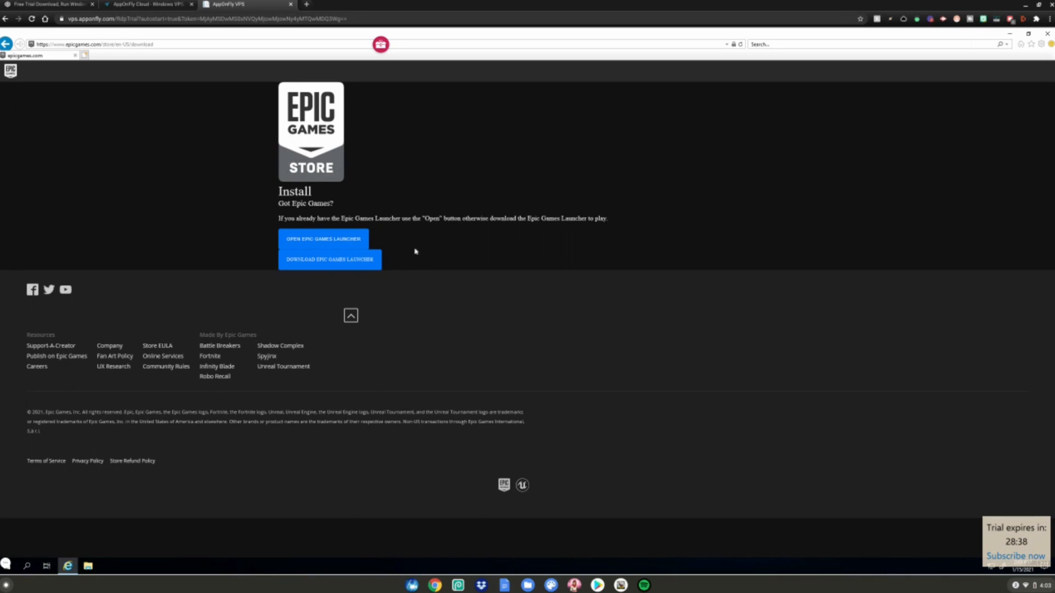
click(330, 259)
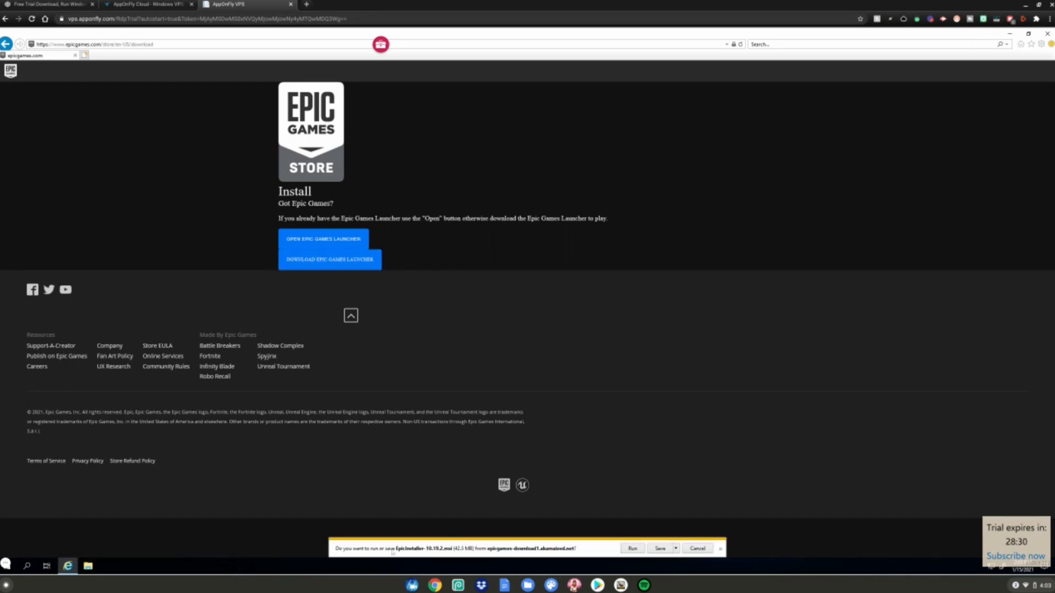
click(631, 548)
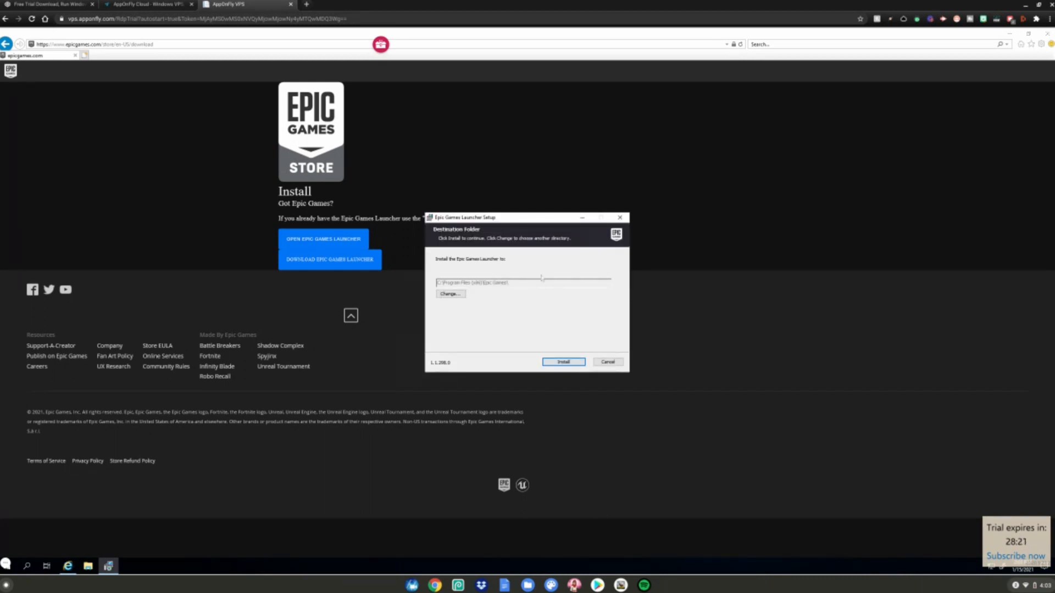
click(562, 361)
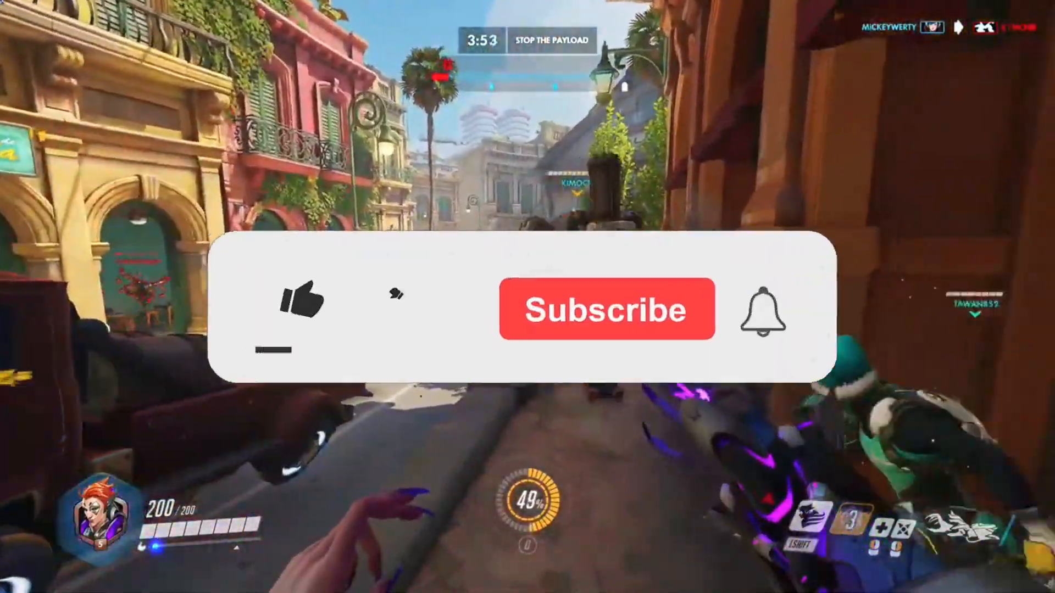
click(299, 303)
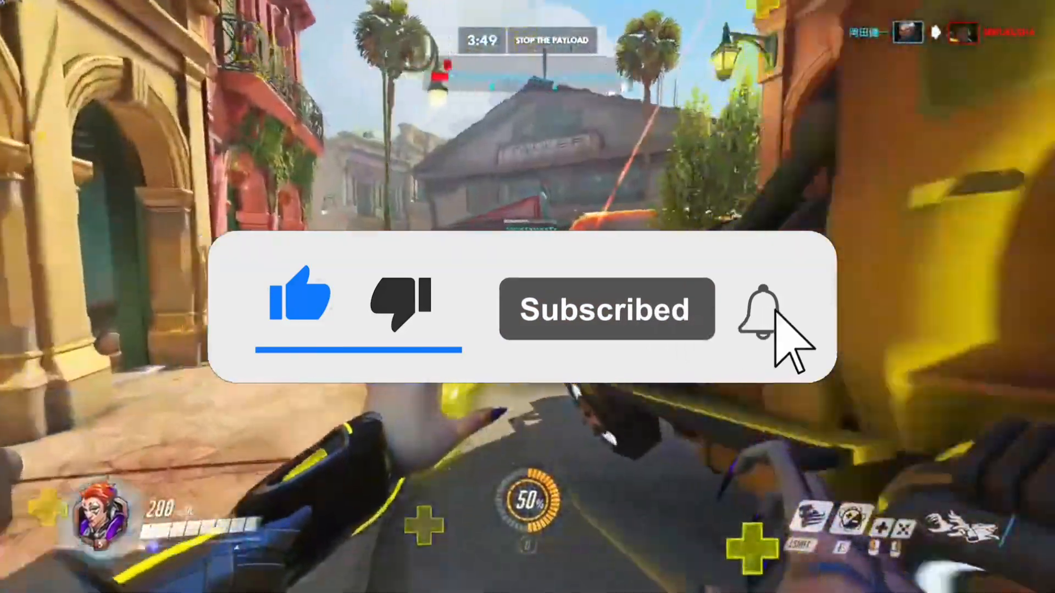
click(777, 310)
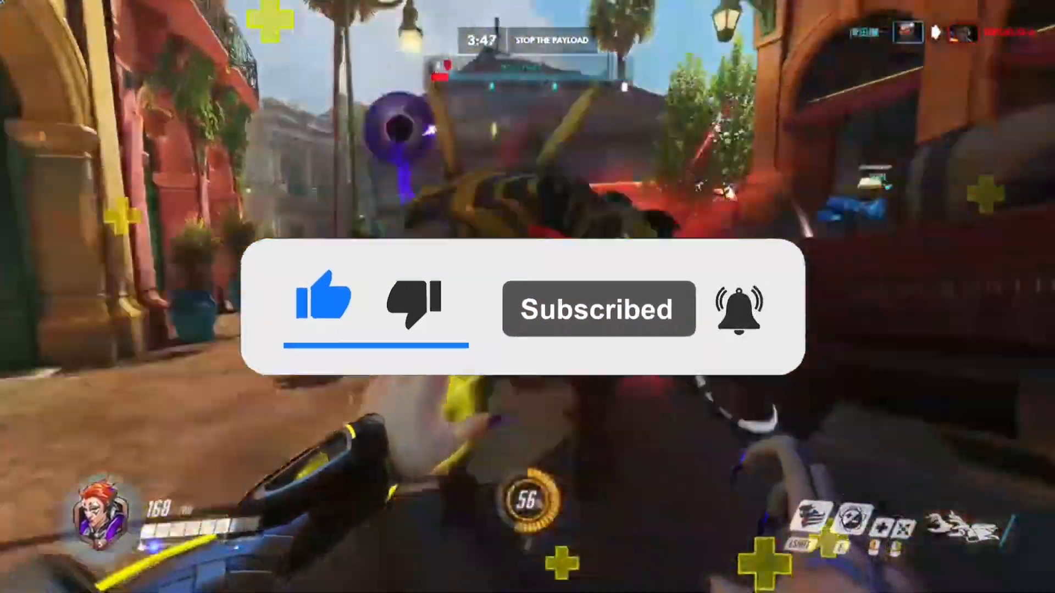